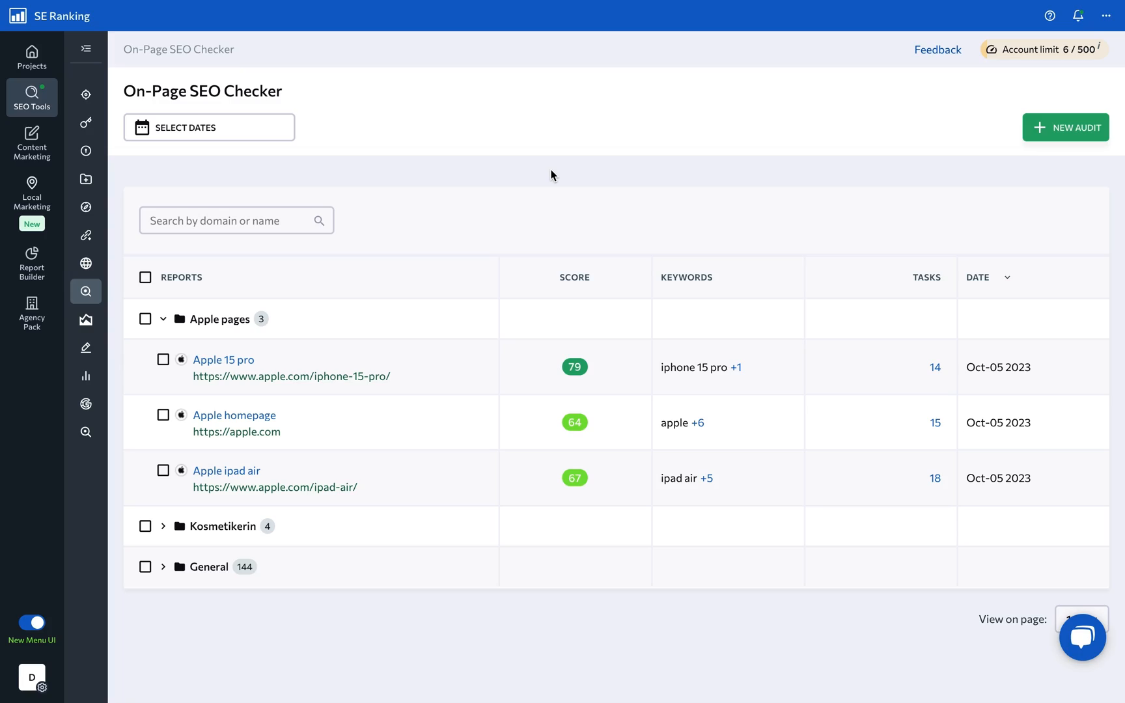
{"action": "mouse_move", "coordinate": [592, 167]}
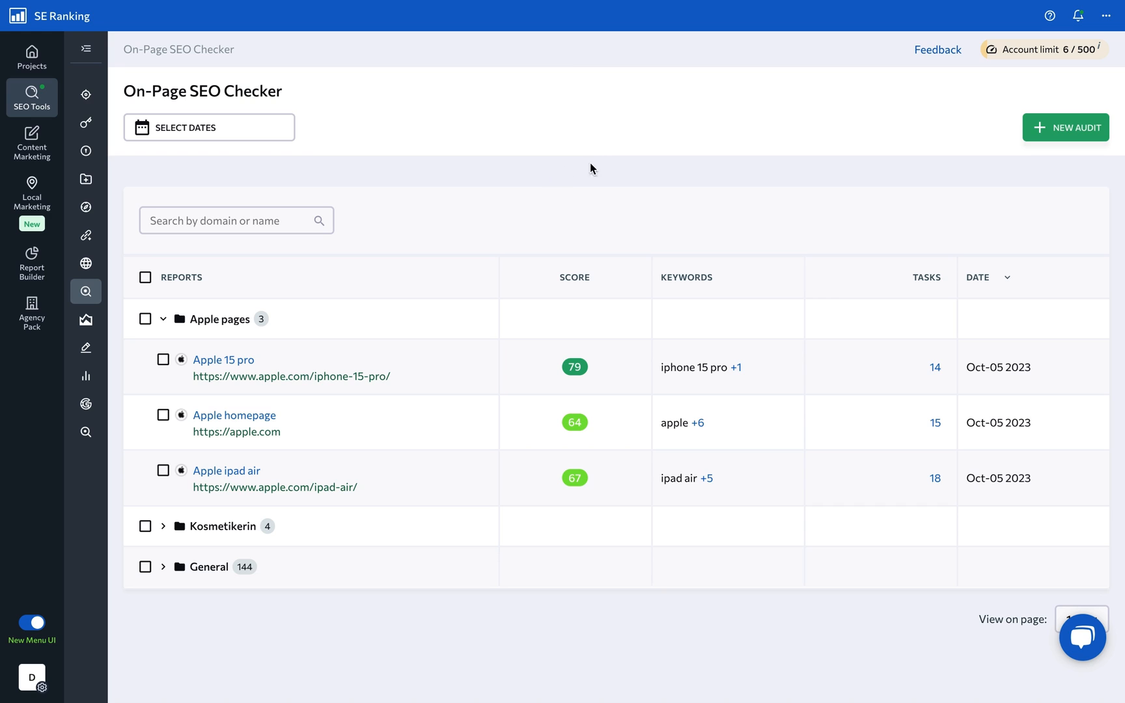
Step: Run a new audit on the Gymshark six-best-arm-exercises URL, named 'Best arm exercises'
{"action": "left_click", "coordinate": [1065, 128]}
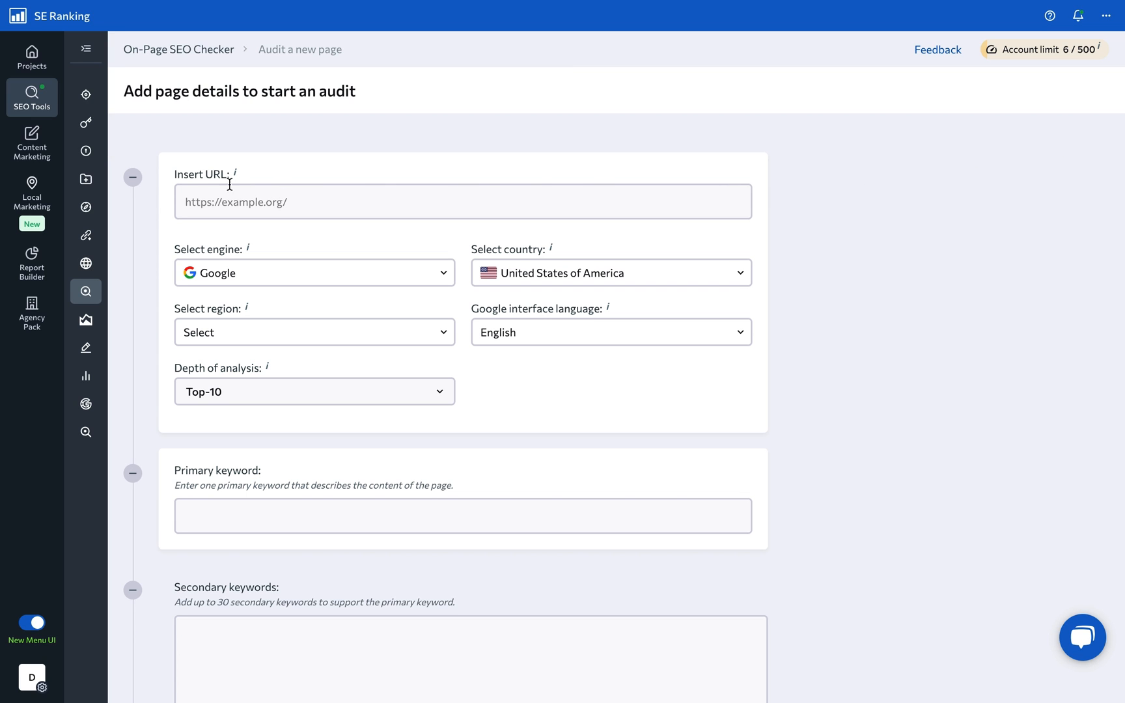
{"action": "type", "text": "https://central.gymshark.com/article/the-six-best-arm-exercises"}
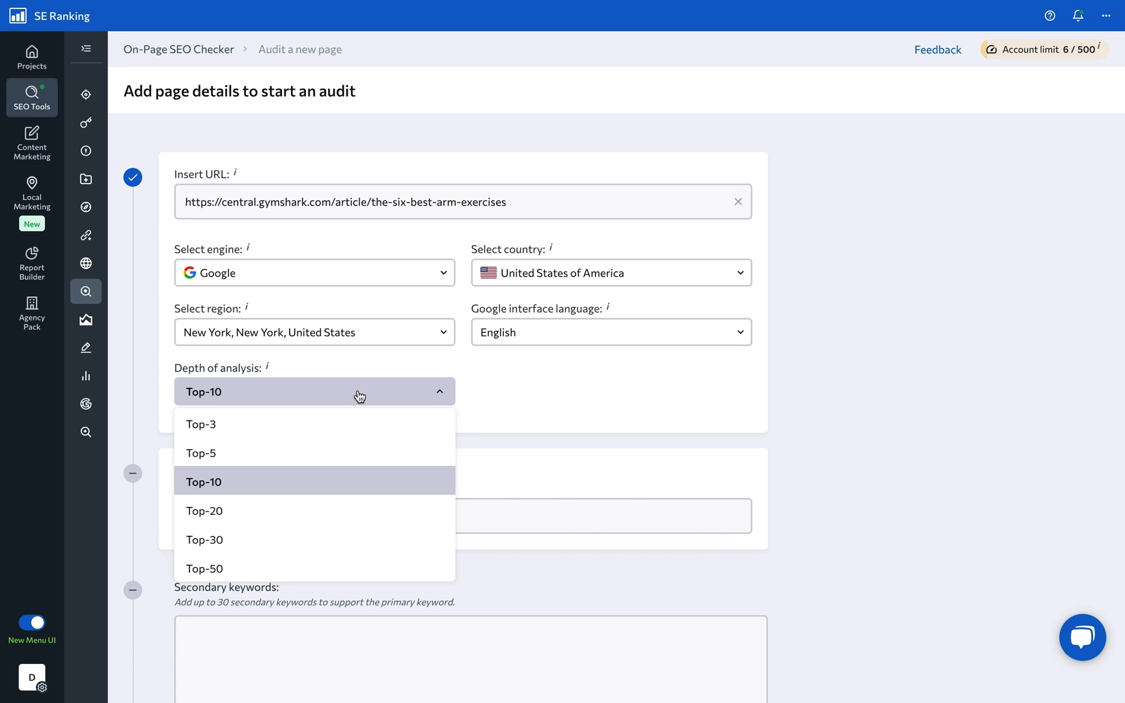
{"action": "mouse_move", "coordinate": [284, 483]}
{"action": "type", "text": "arm workout"}
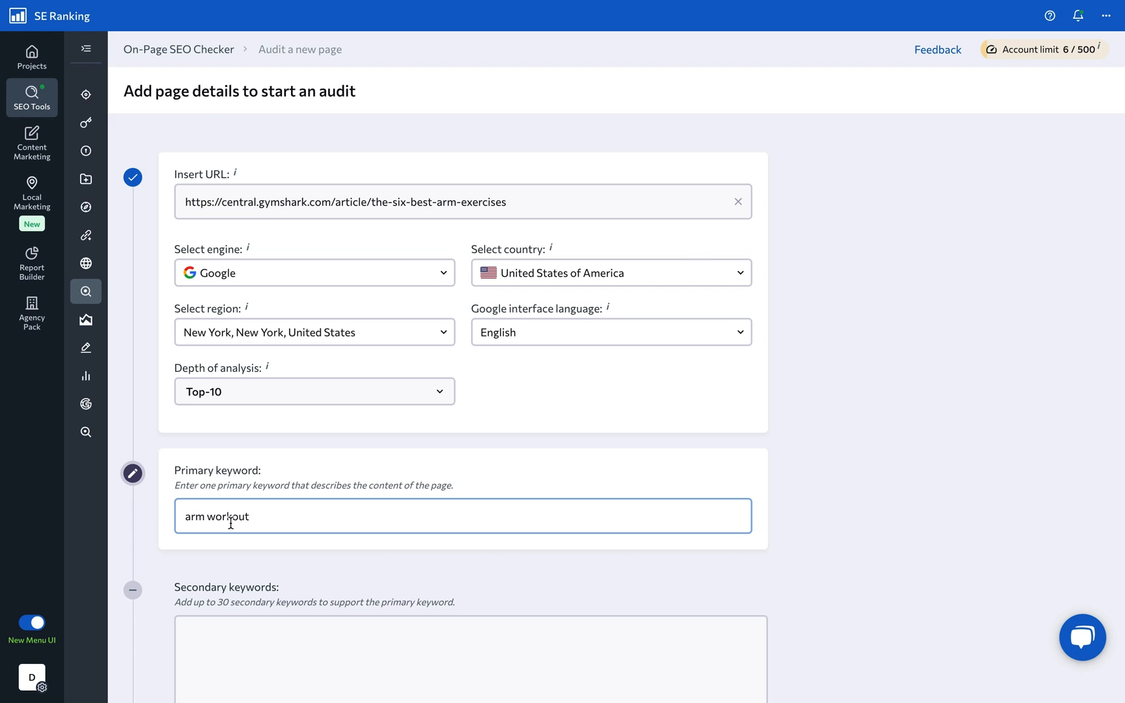
{"action": "scroll", "scroll_direction": "down", "scroll_amount": 3}
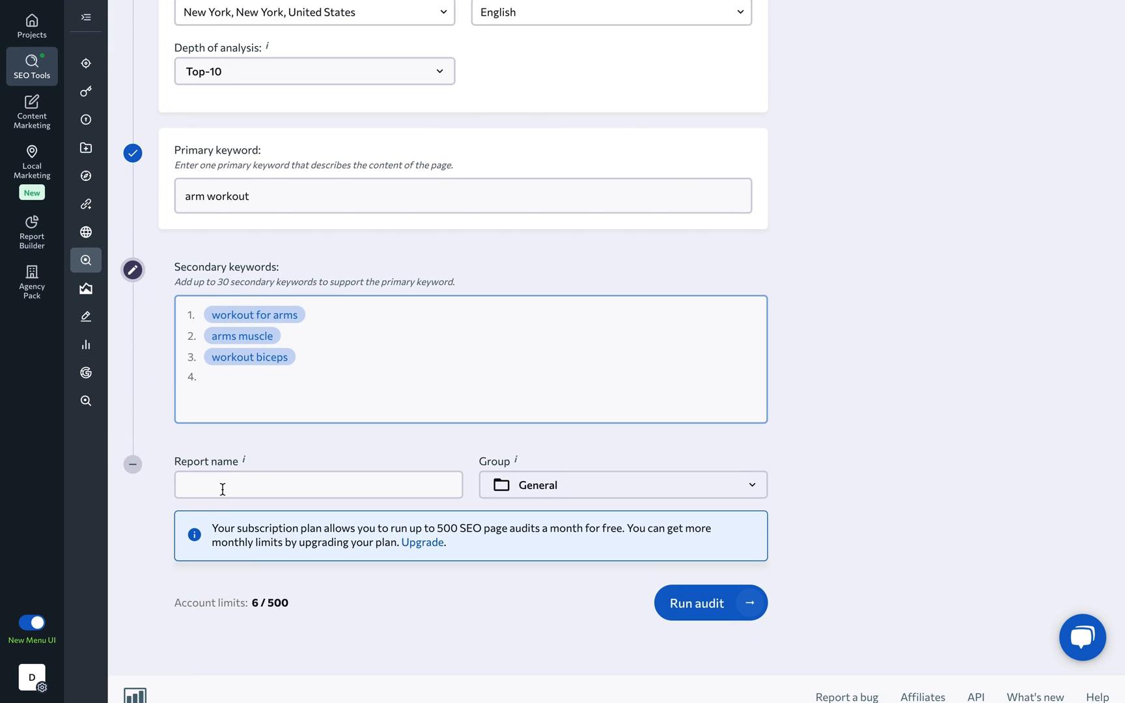
{"action": "type", "text": "Best arm exercises"}
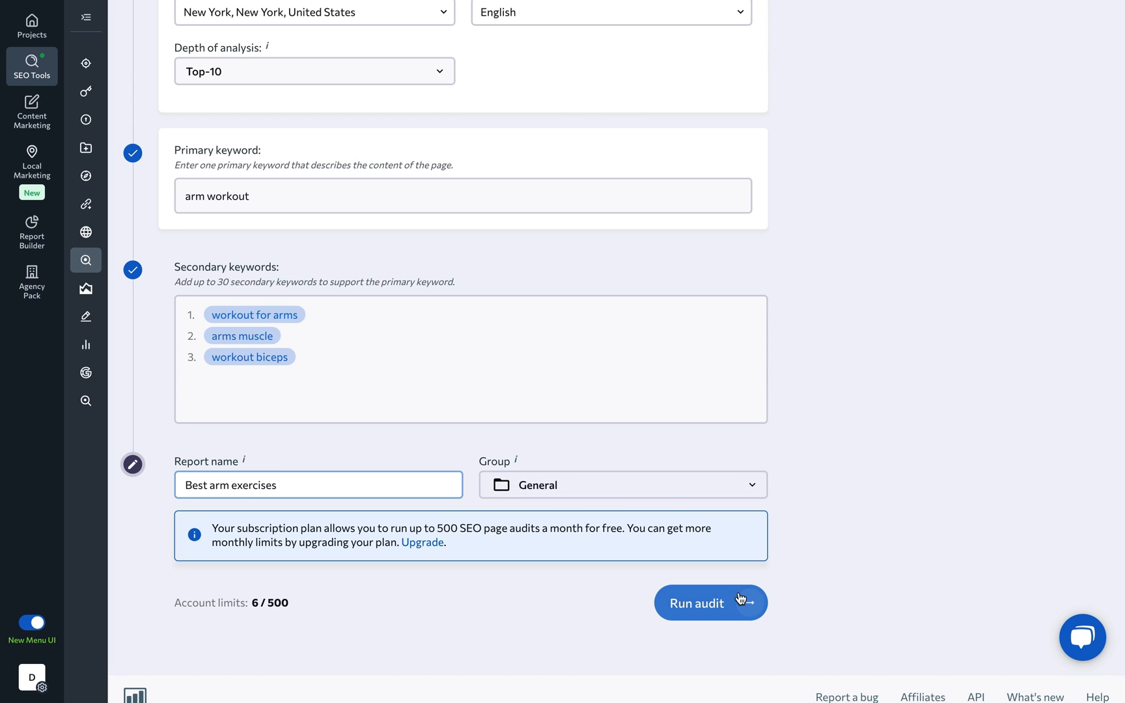
{"action": "left_click", "coordinate": [710, 603]}
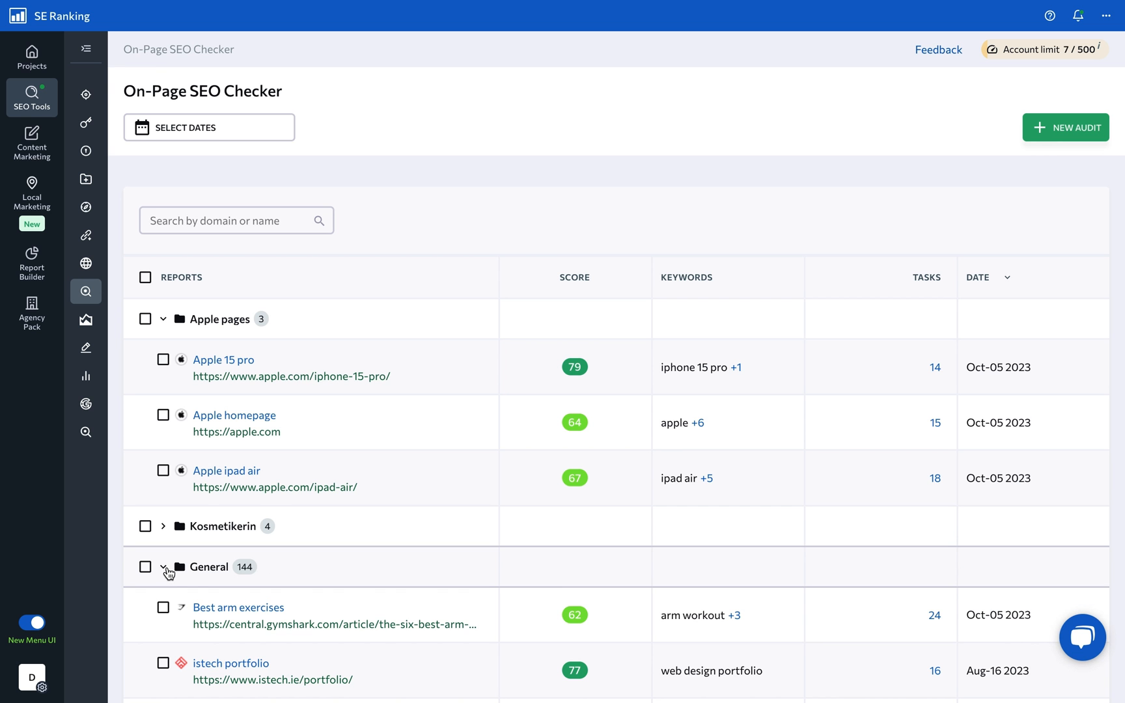
Step: Open the Best arm exercises report and reach the Title and Description checks under All (92)
{"action": "left_click", "coordinate": [238, 607]}
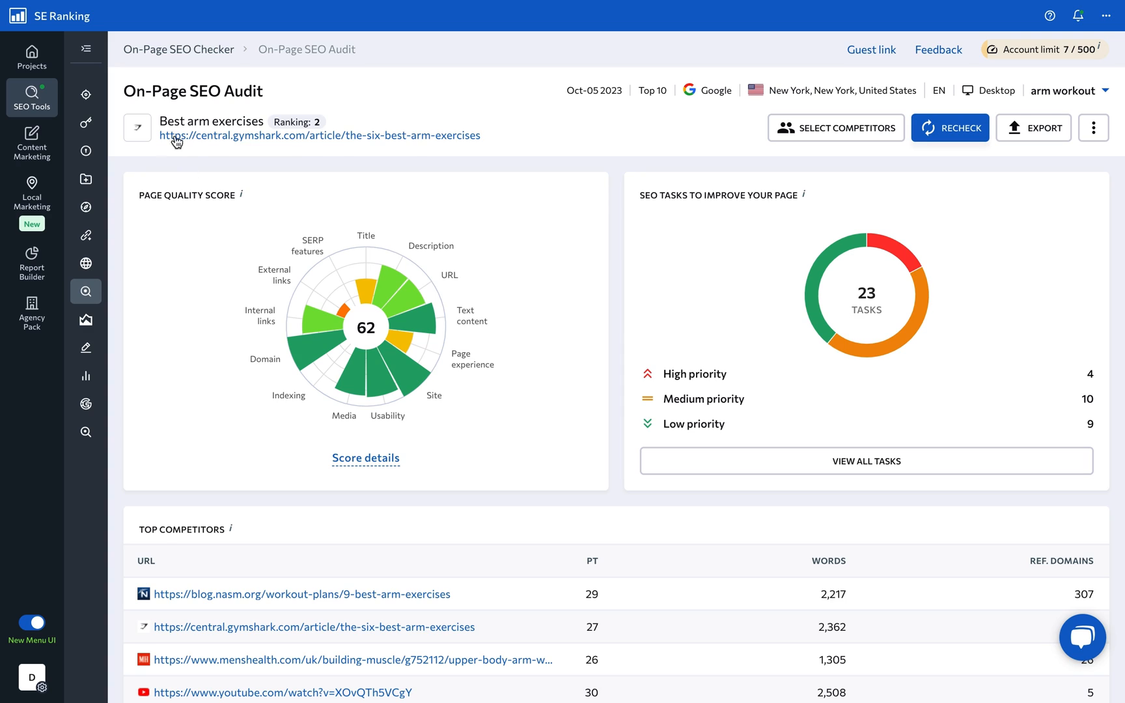
{"action": "mouse_move", "coordinate": [137, 109]}
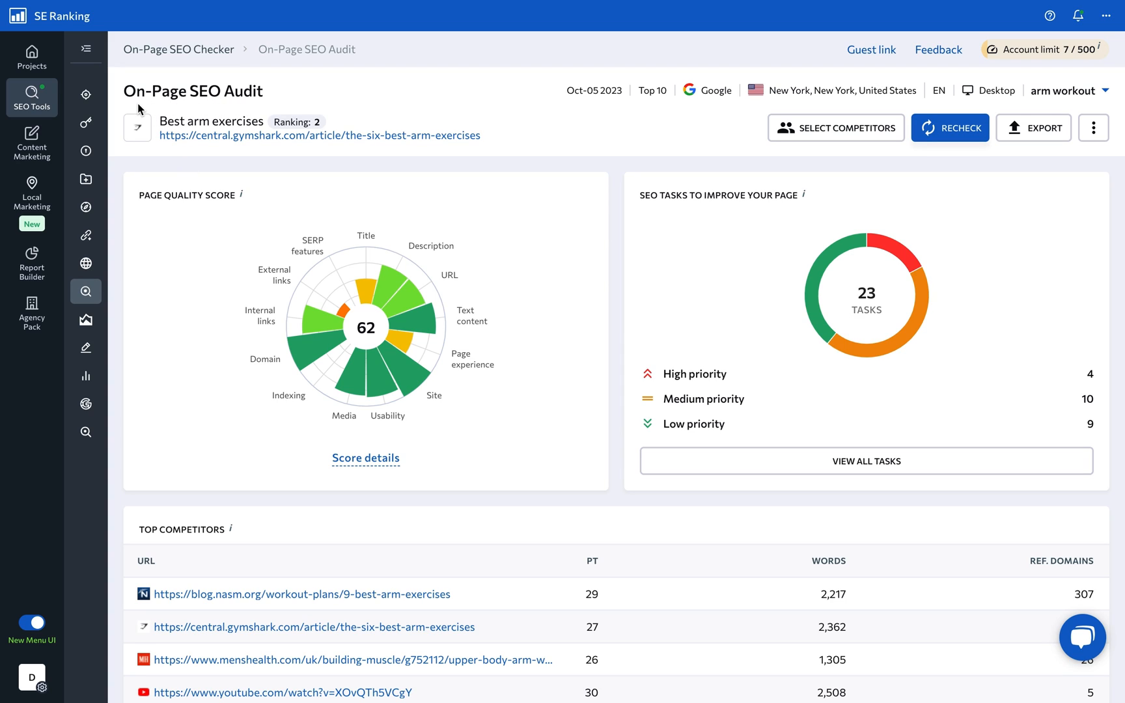
{"action": "mouse_move", "coordinate": [123, 122]}
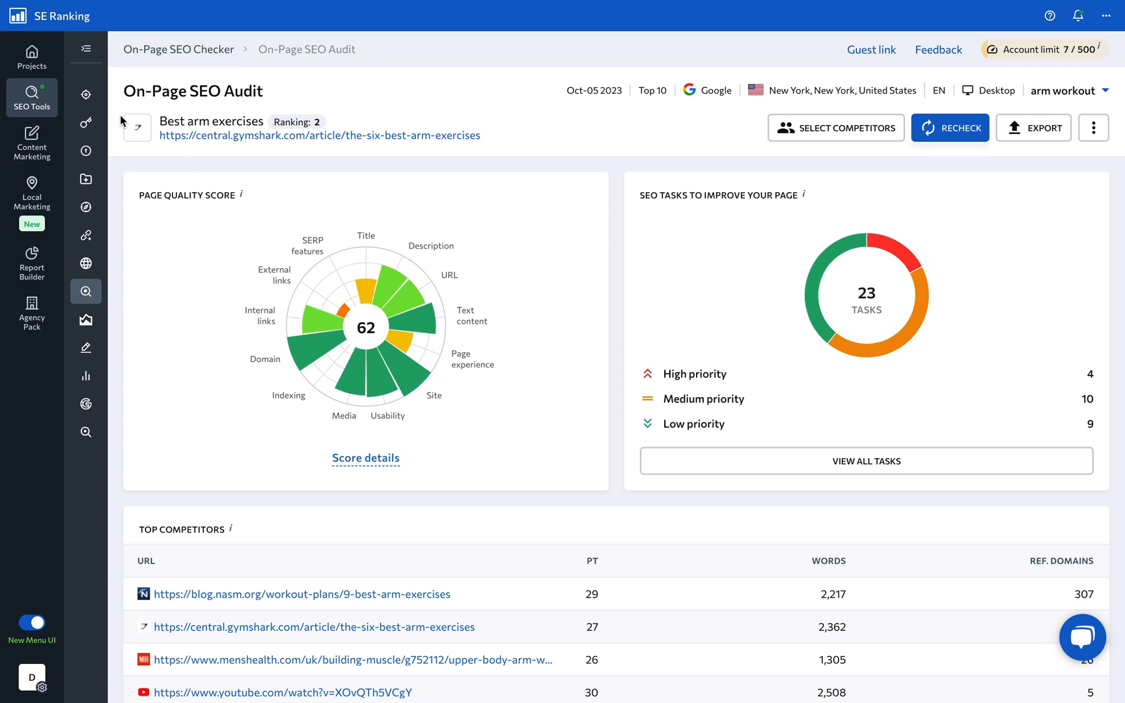
{"action": "mouse_move", "coordinate": [209, 209]}
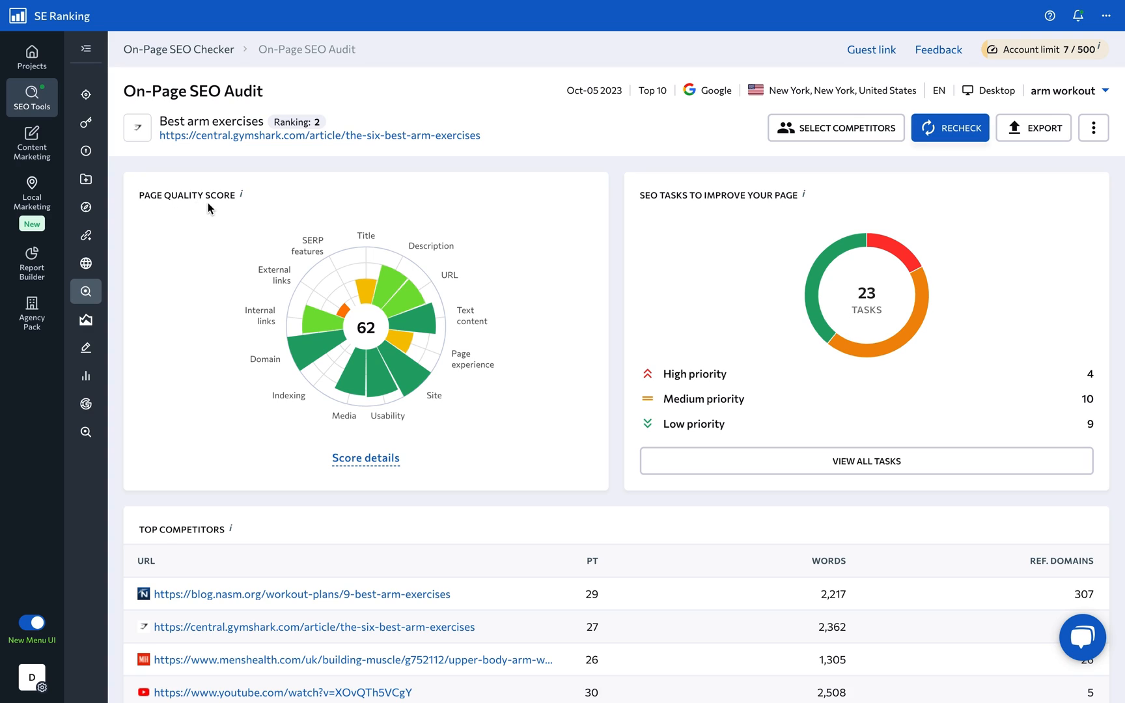
{"action": "mouse_move", "coordinate": [262, 484]}
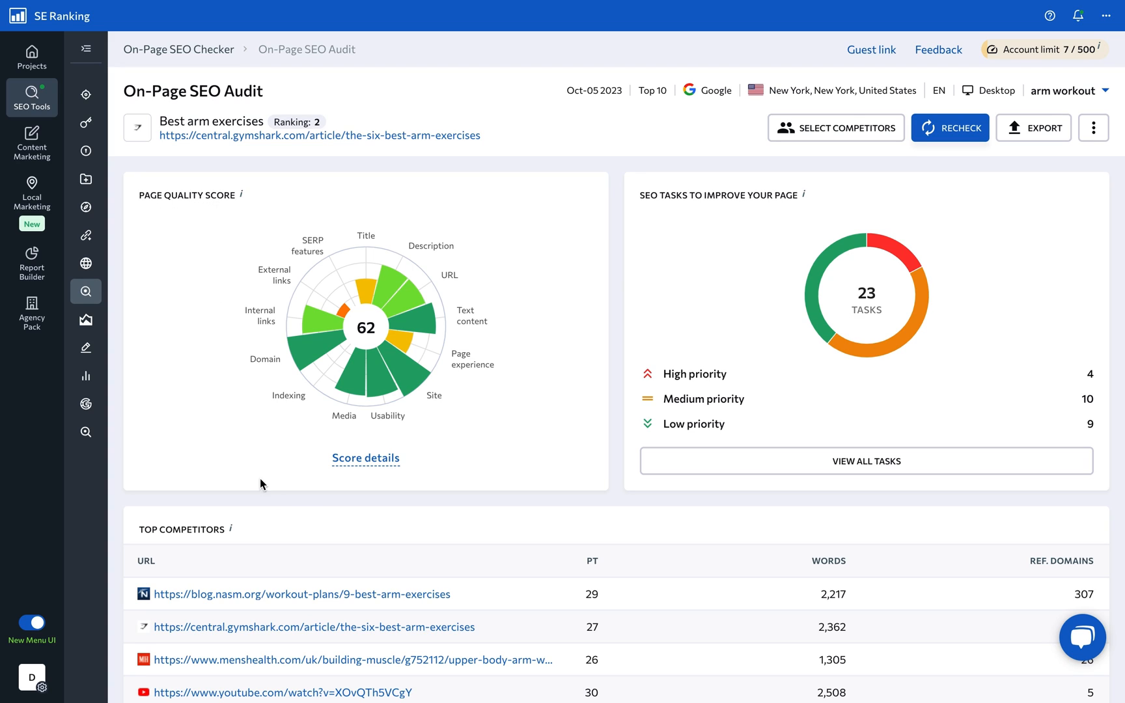
{"action": "mouse_move", "coordinate": [805, 205]}
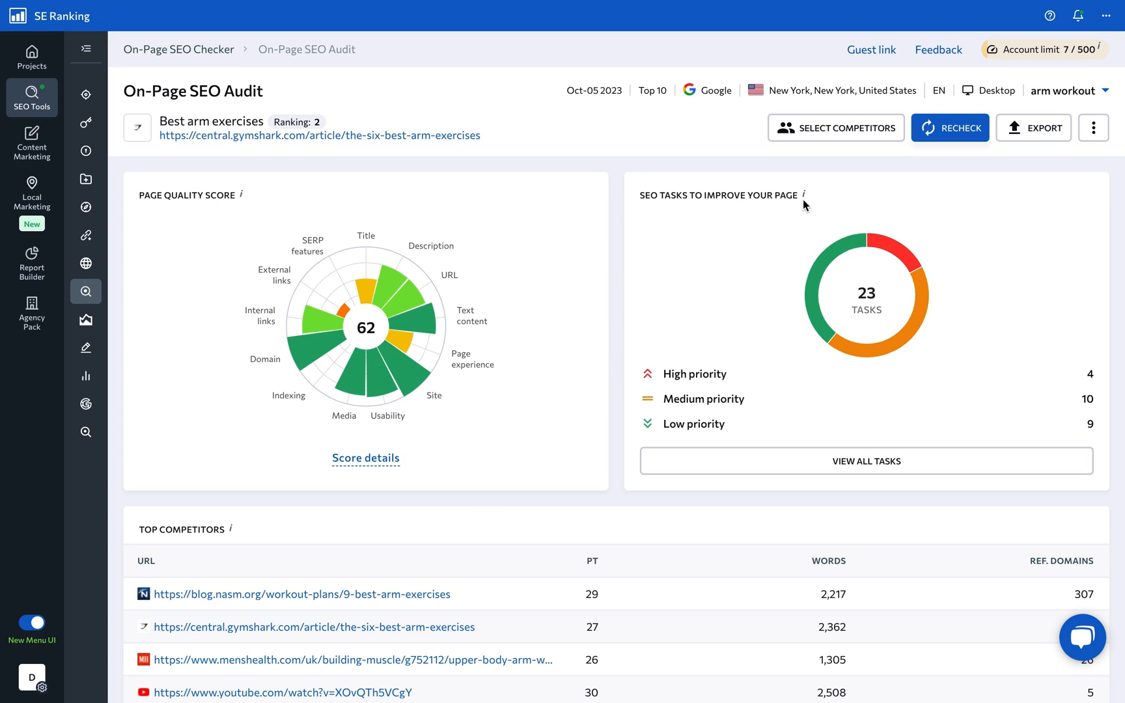
{"action": "scroll", "scroll_direction": "down", "scroll_amount": 3}
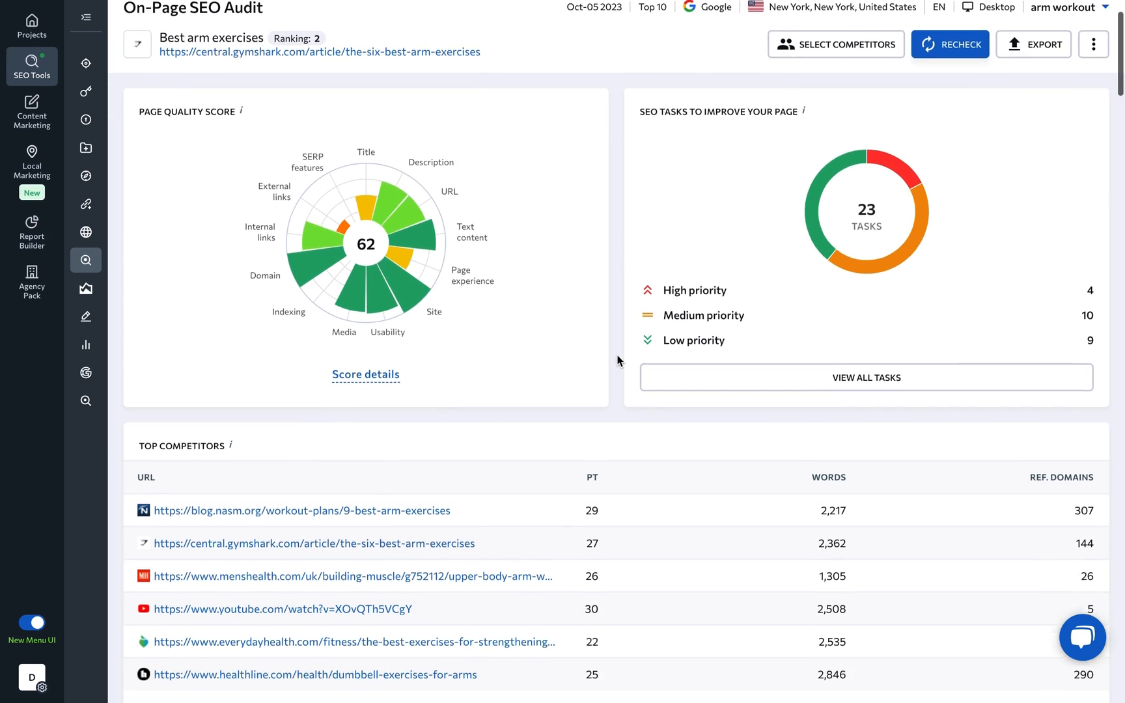
{"action": "scroll", "scroll_direction": "down", "scroll_amount": 3}
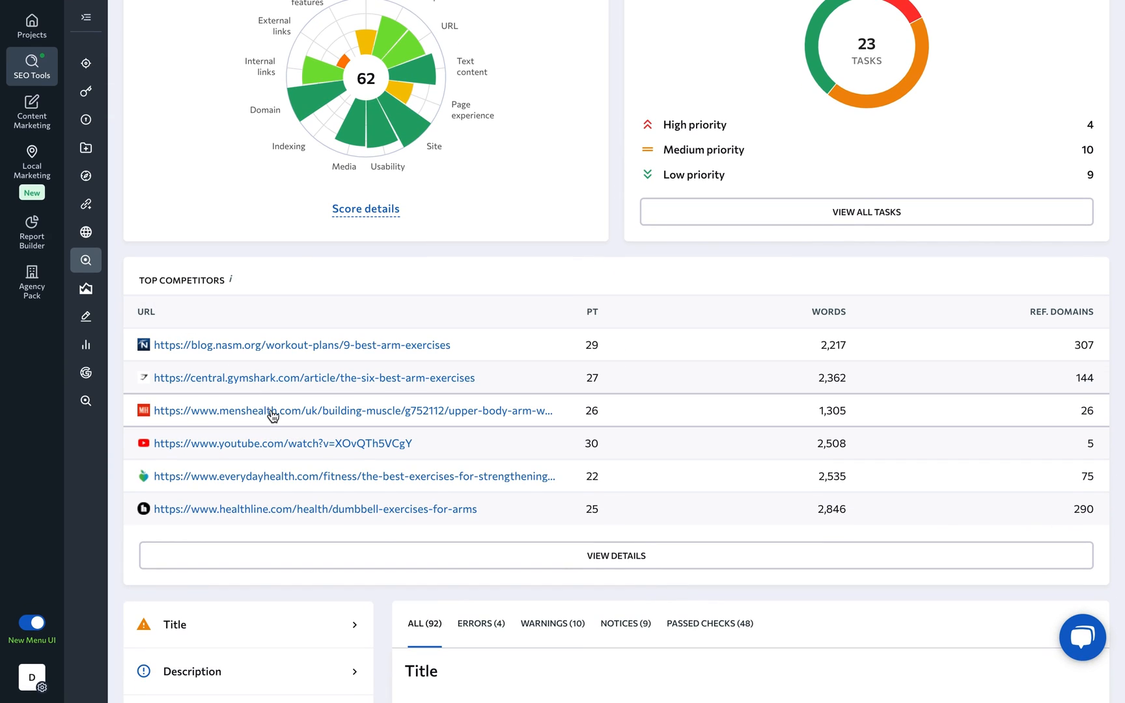
{"action": "mouse_move", "coordinate": [297, 507]}
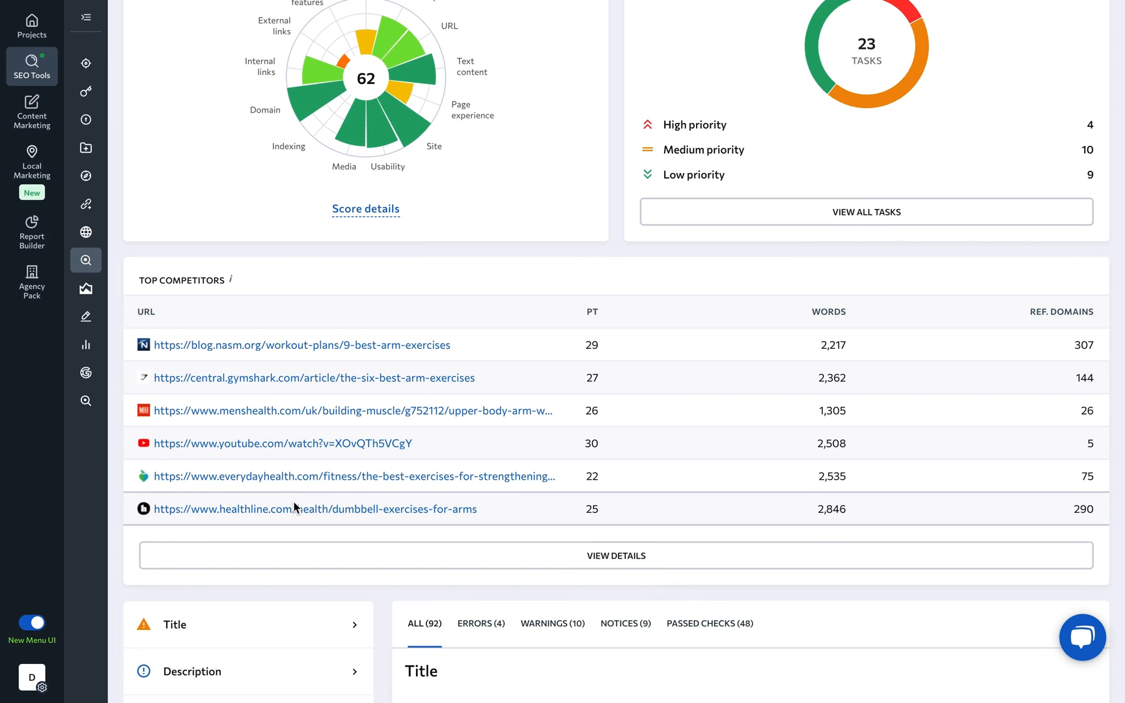
{"action": "scroll", "scroll_direction": "down", "scroll_amount": 3}
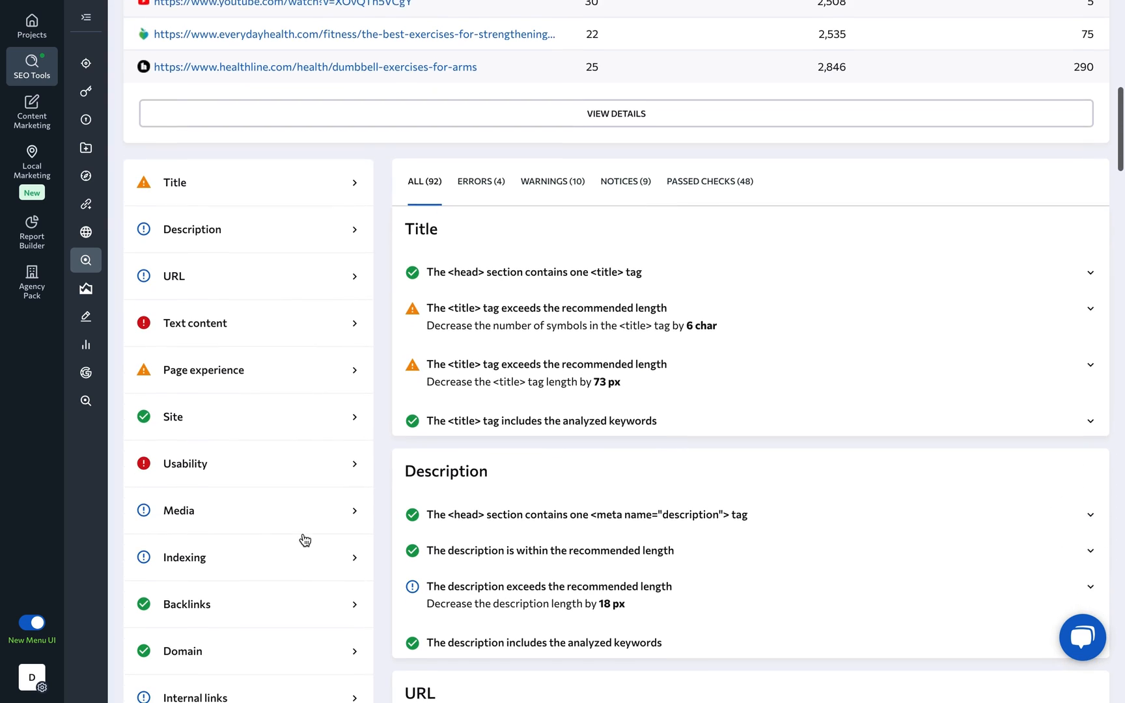
{"action": "scroll", "scroll_direction": "down", "scroll_amount": 3}
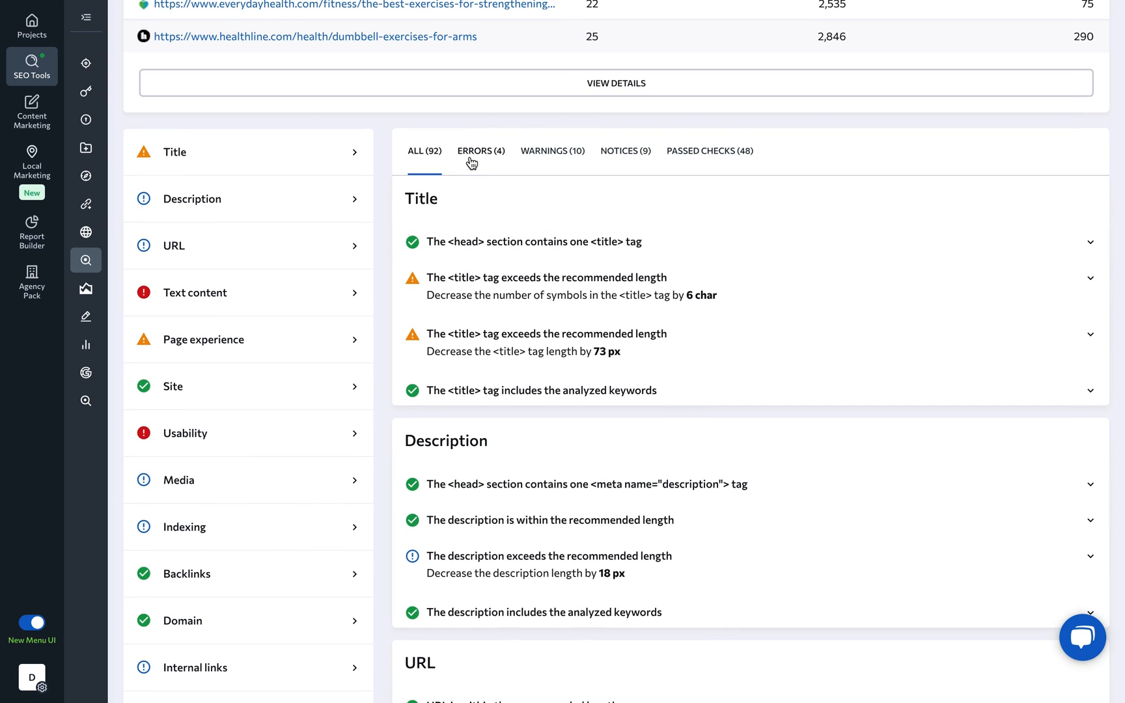
{"action": "mouse_move", "coordinate": [628, 163]}
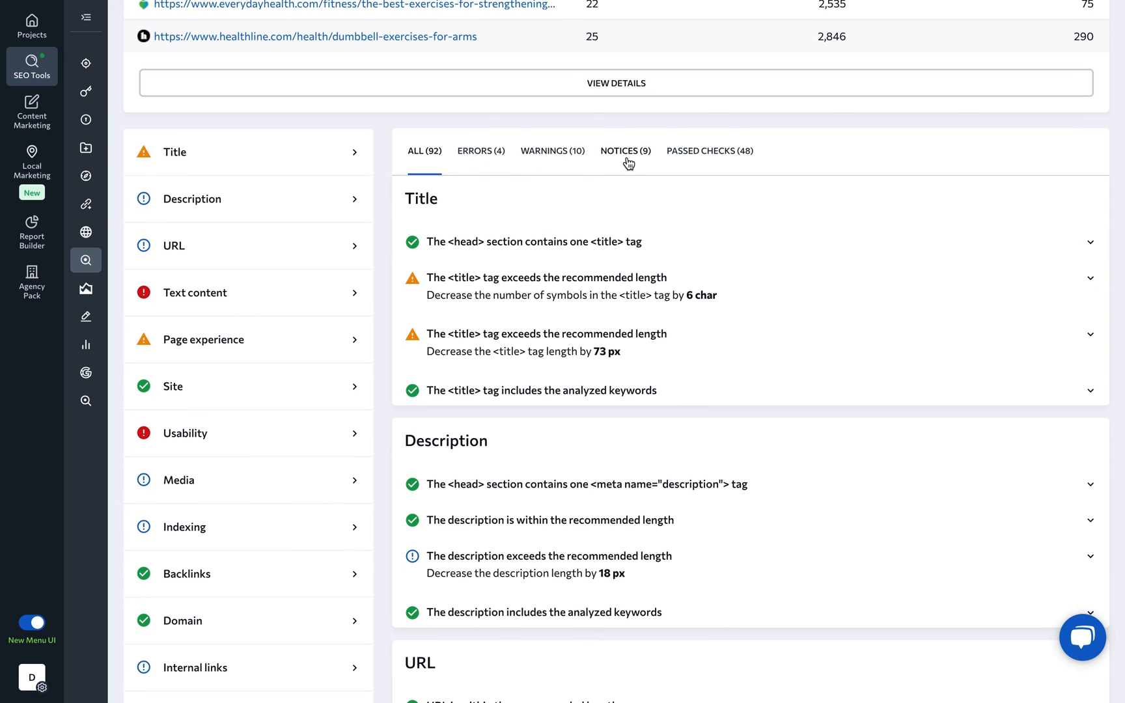
{"action": "mouse_move", "coordinate": [706, 176]}
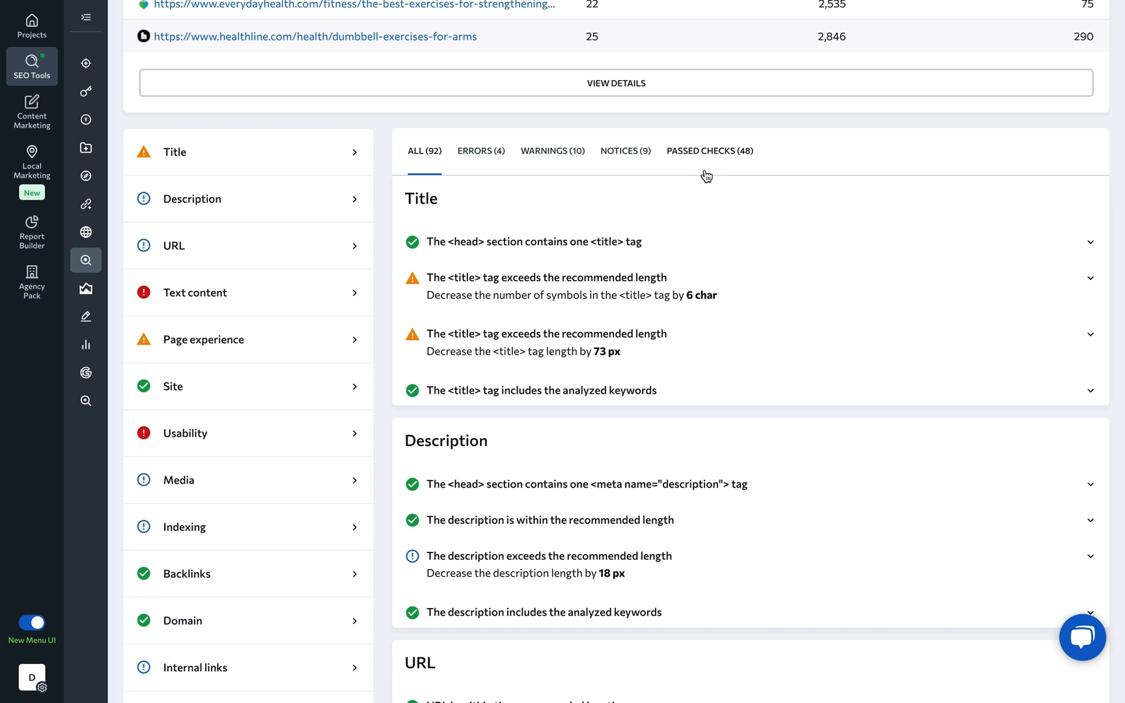
{"action": "left_click", "coordinate": [550, 277]}
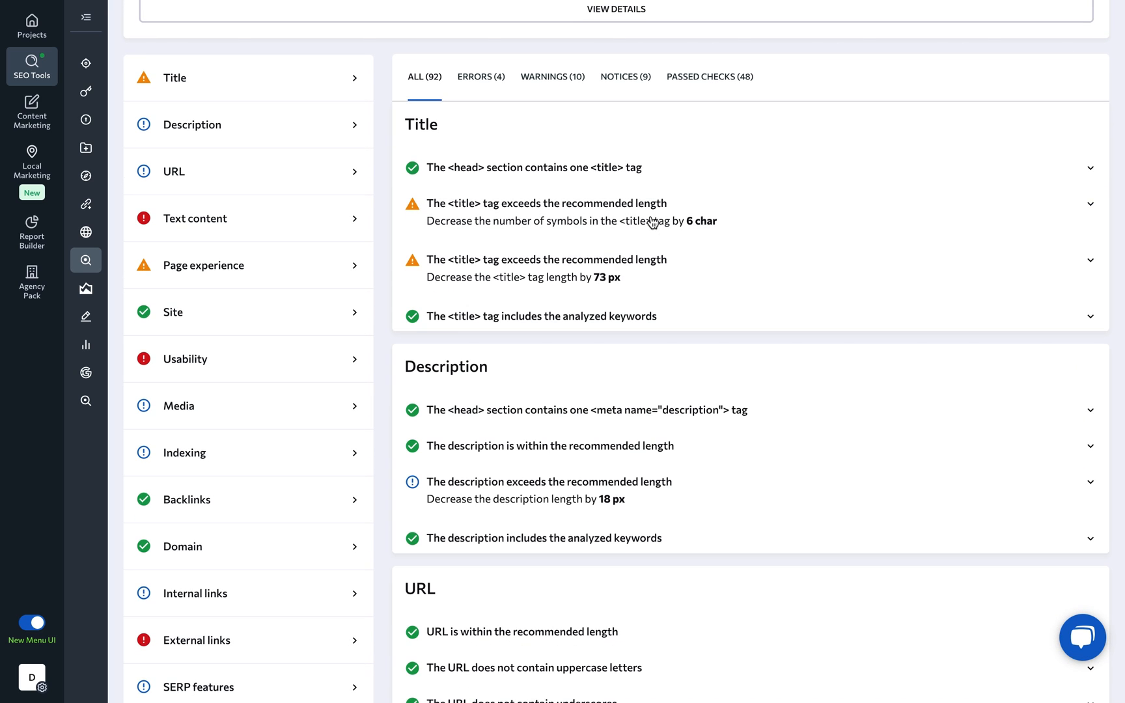
{"action": "mouse_move", "coordinate": [86, 260]}
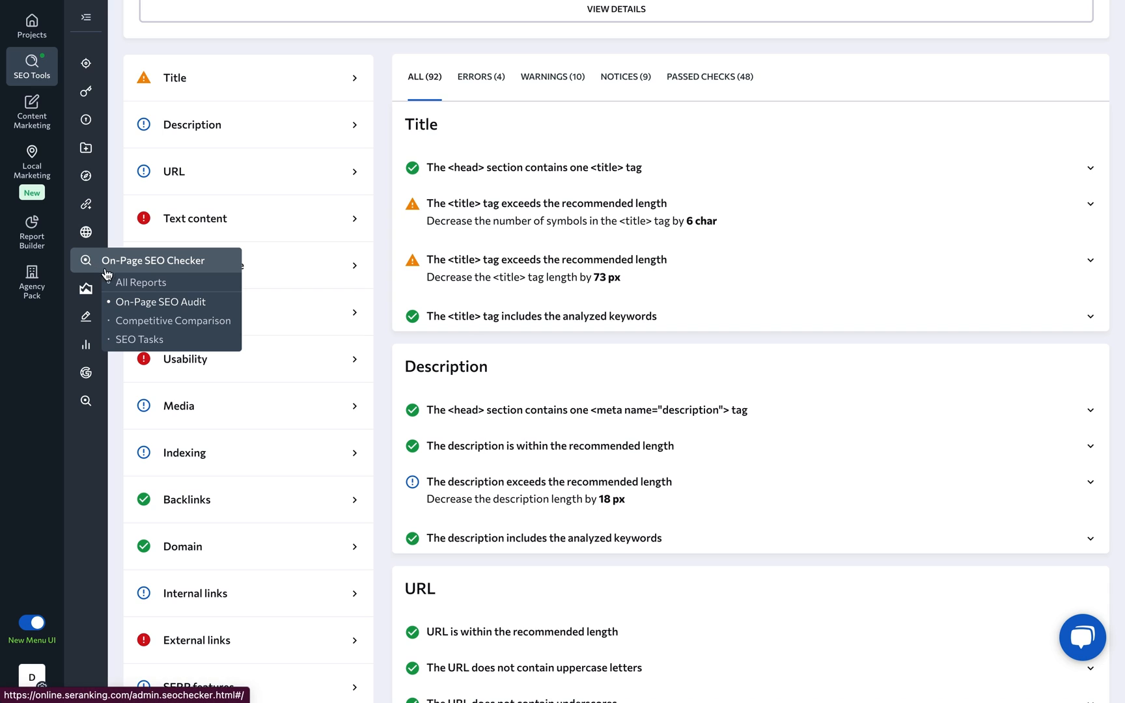
Step: View Competitive Comparison, check the selected competitors and the per-competitor term density and usage
{"action": "left_click", "coordinate": [173, 320]}
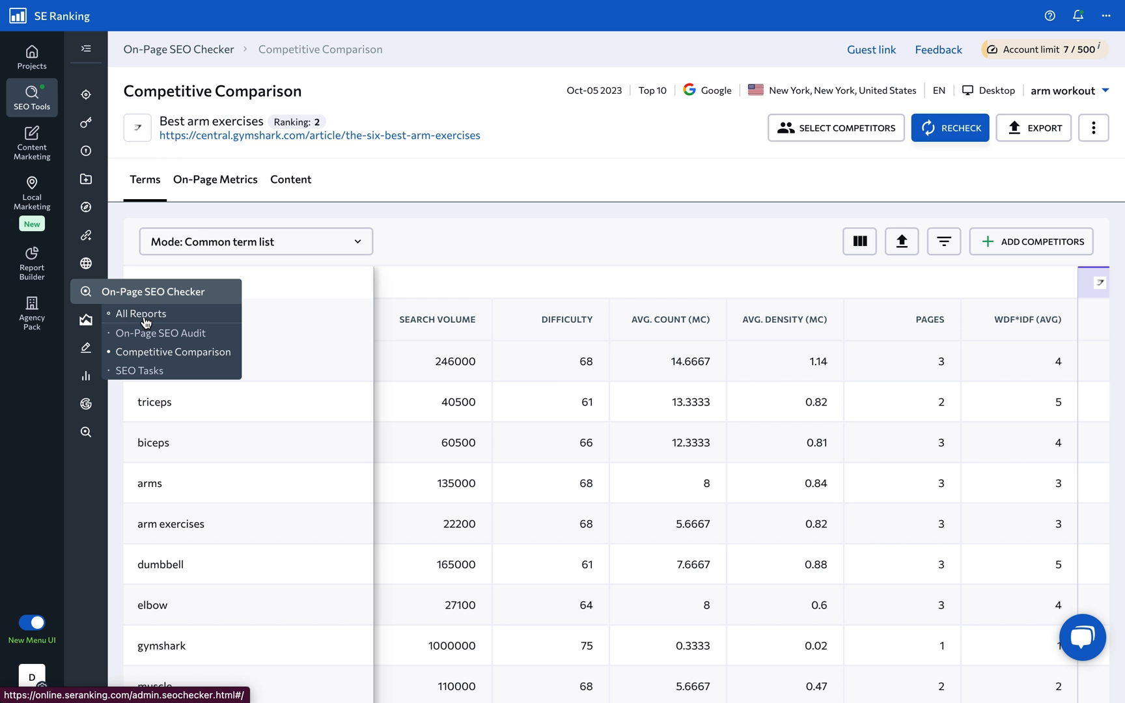
{"action": "left_click", "coordinate": [836, 128]}
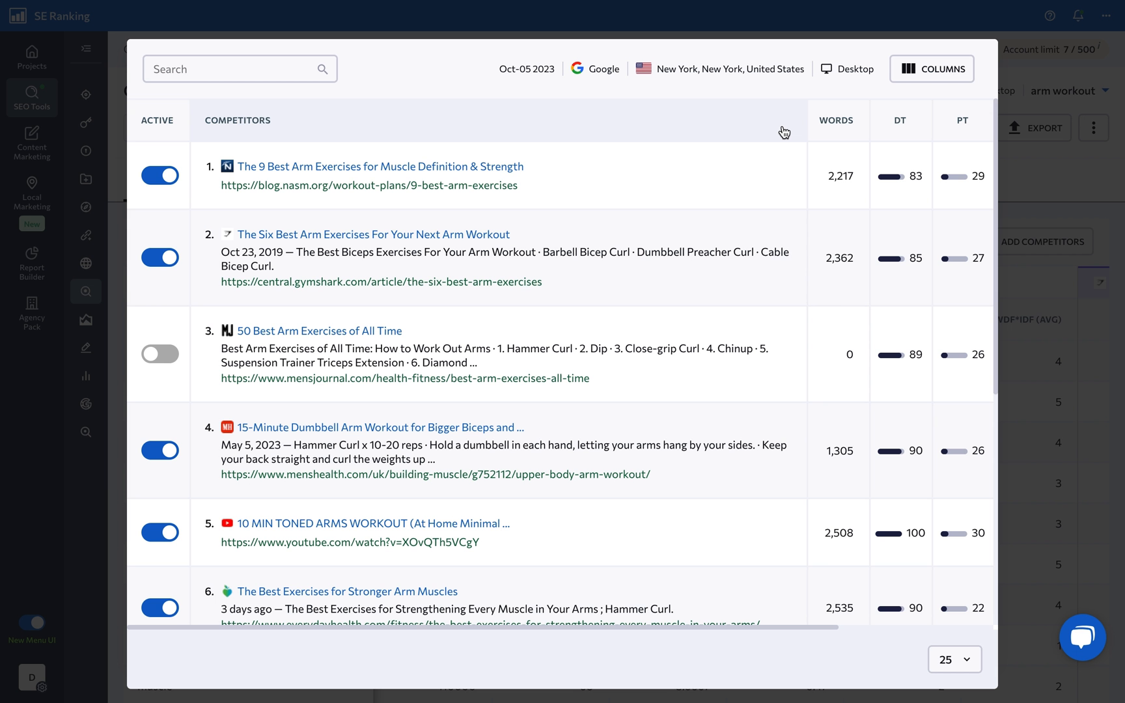
{"action": "scroll", "scroll_direction": "down", "scroll_amount": 3}
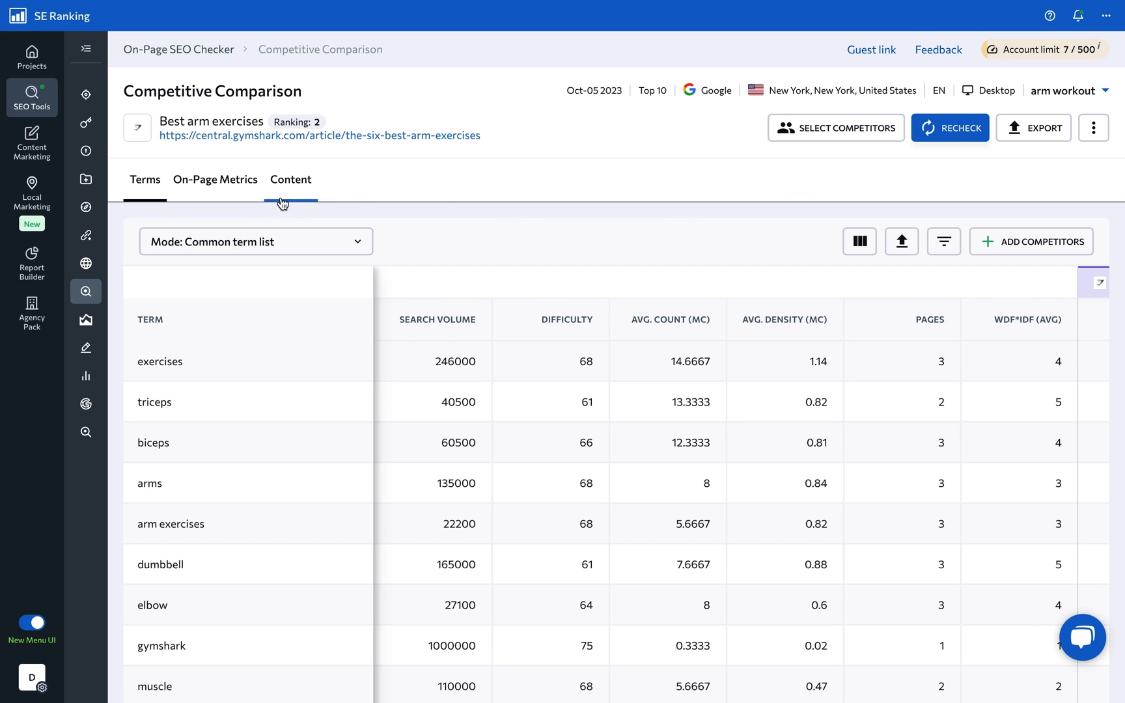
{"action": "mouse_move", "coordinate": [209, 193]}
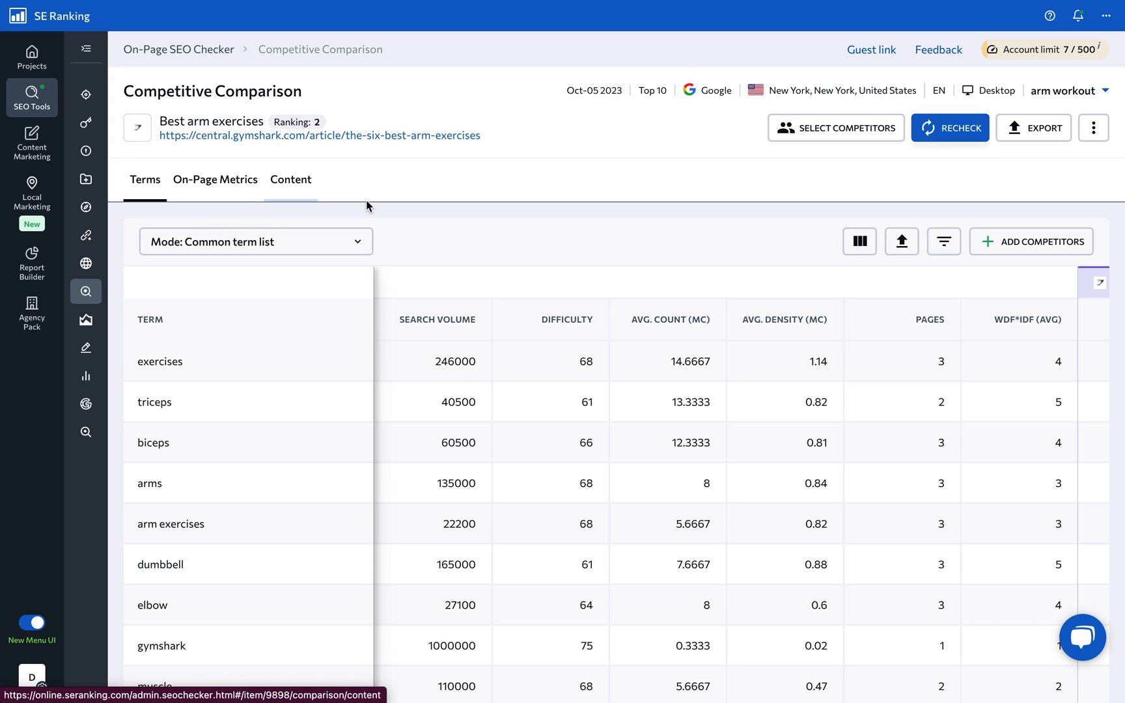
{"action": "scroll", "scroll_direction": "down", "scroll_amount": 3}
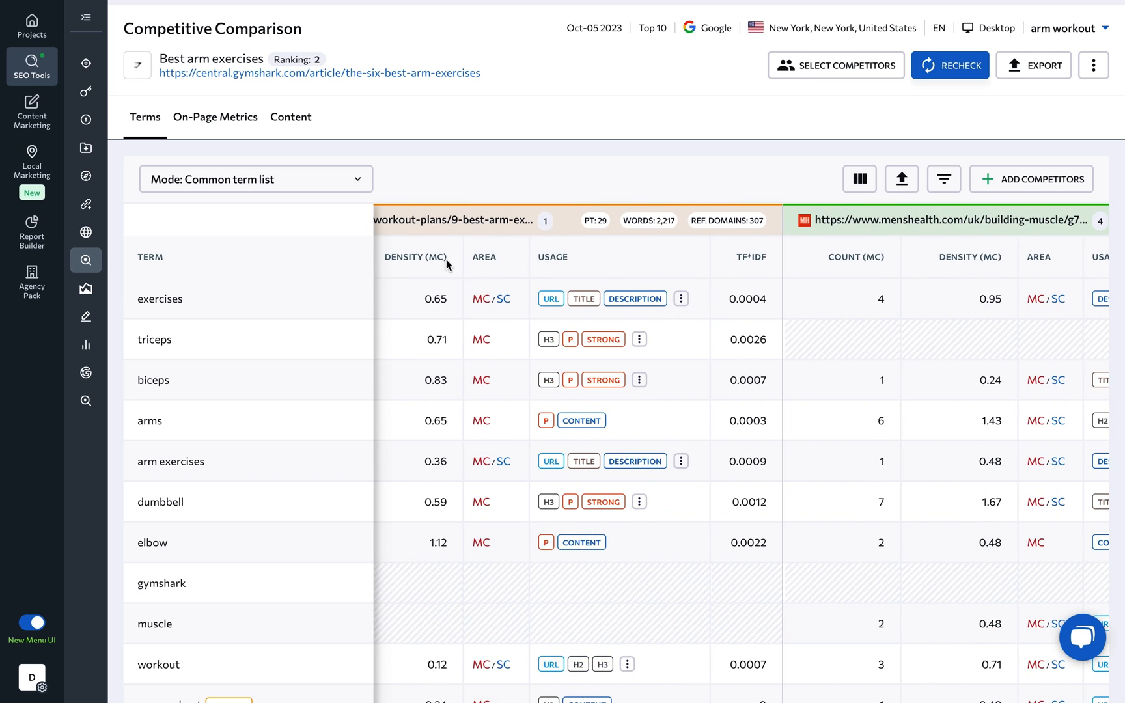
Step: Review On-Page Metrics: title length, word counts, domain trust and speed for the three pages
{"action": "left_click", "coordinate": [215, 117]}
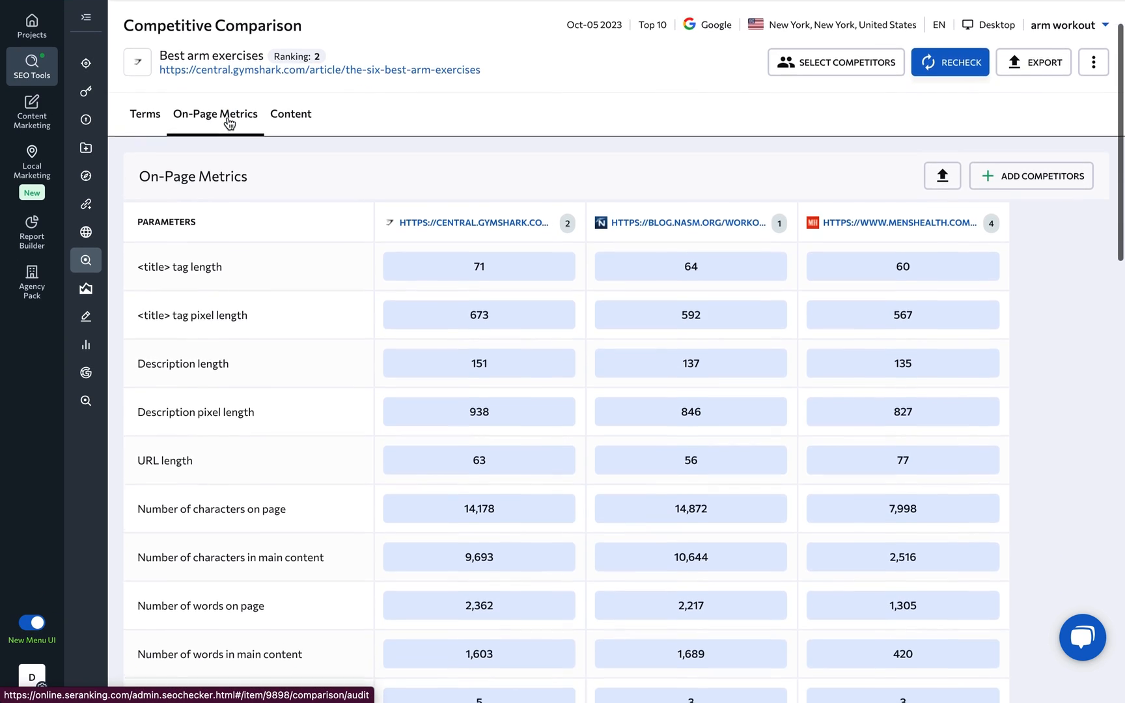
{"action": "scroll", "scroll_direction": "down", "scroll_amount": 3}
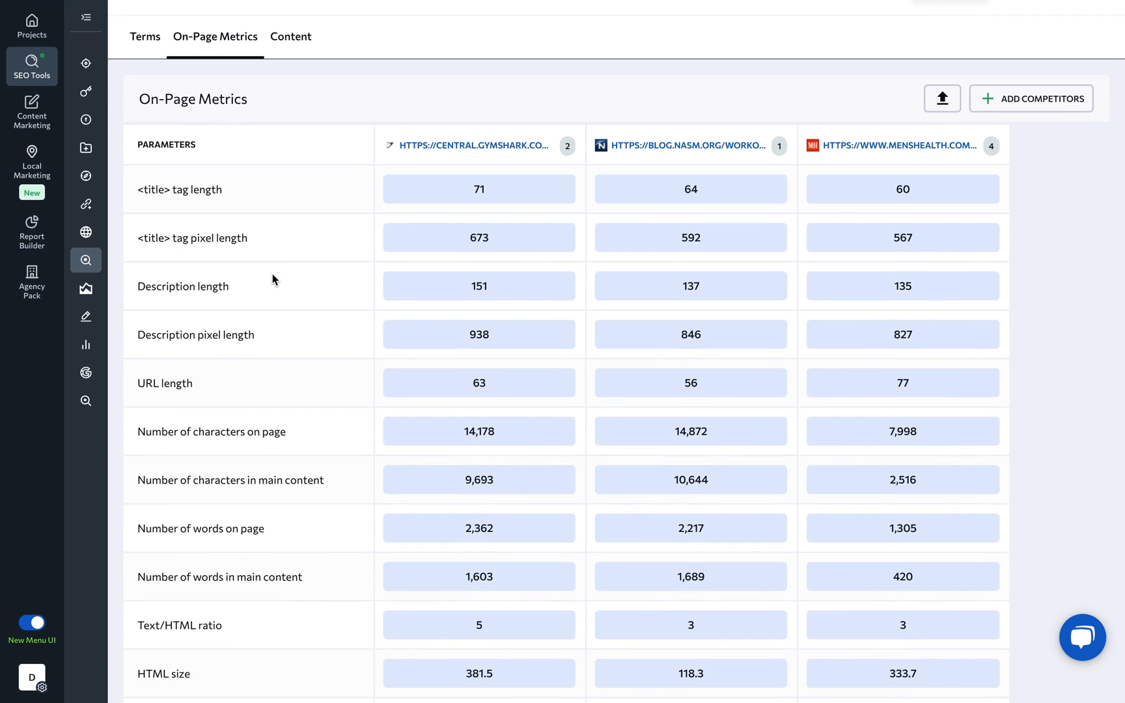
{"action": "scroll", "scroll_direction": "down", "scroll_amount": 3}
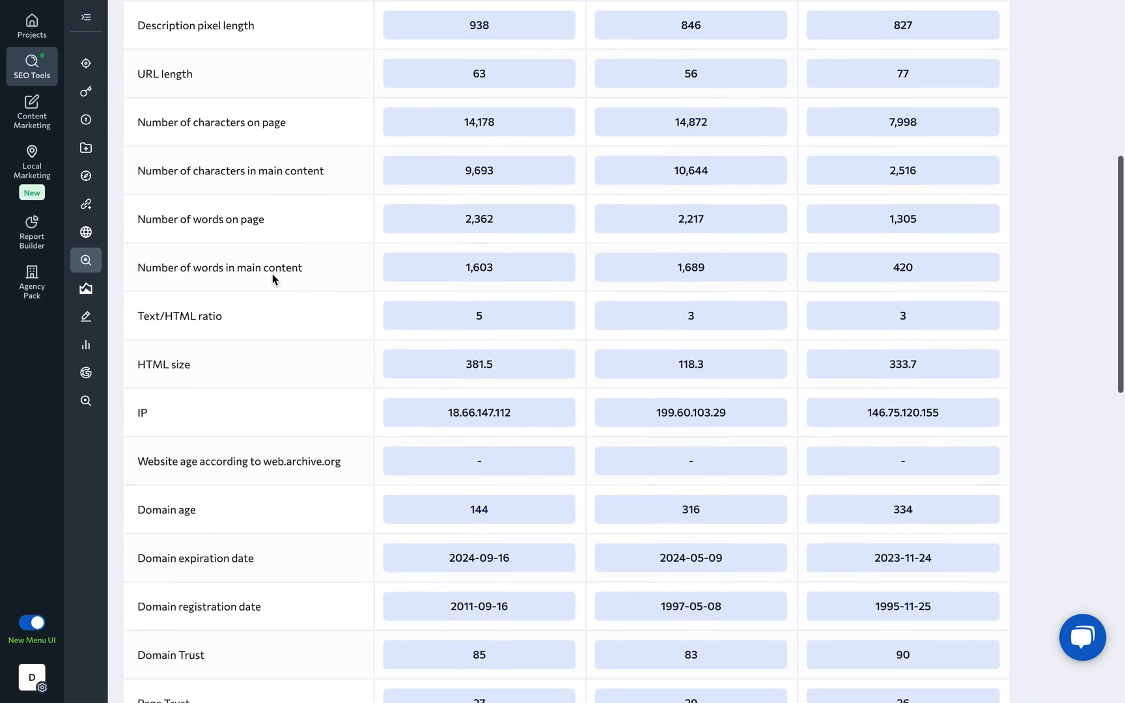
{"action": "scroll", "scroll_direction": "down", "scroll_amount": 3}
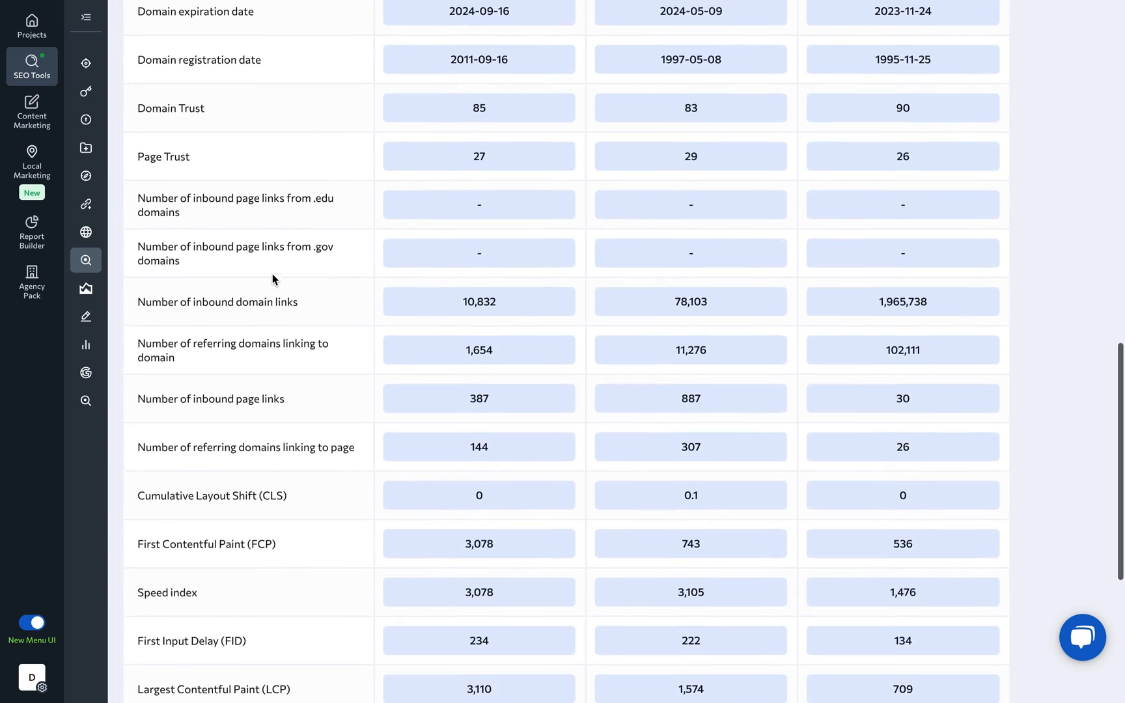
{"action": "scroll", "scroll_direction": "up", "scroll_amount": 3}
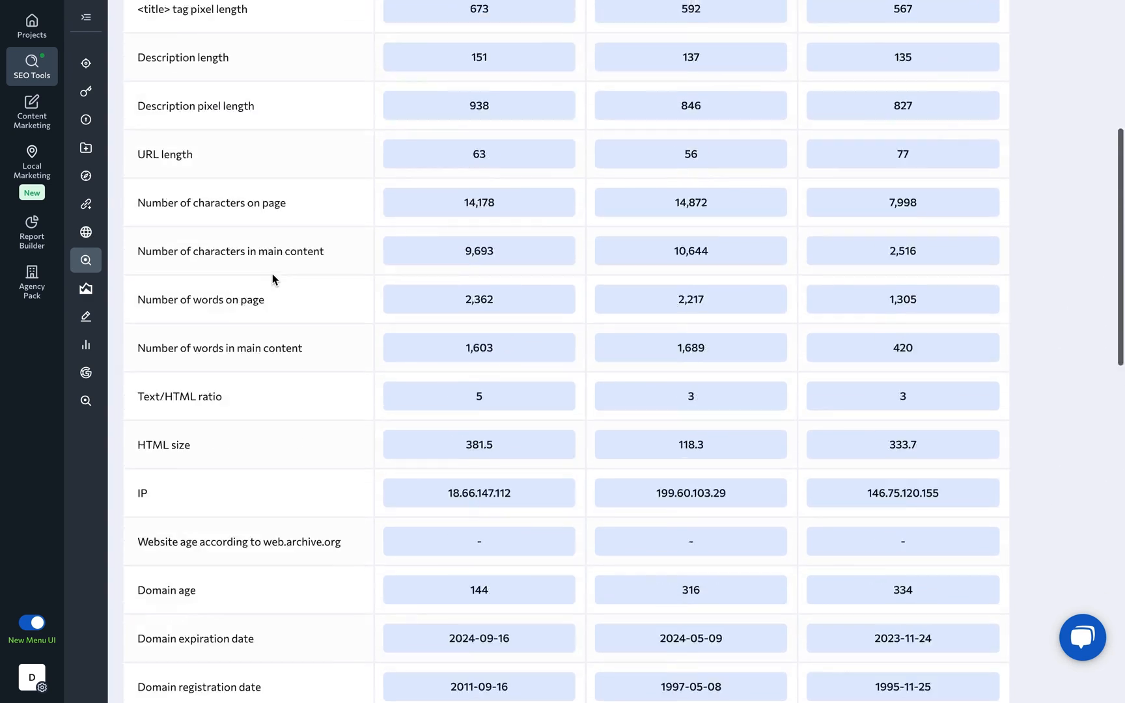
Step: View the Content comparison of titles, descriptions and H1–H4 headings per URL
{"action": "left_click", "coordinate": [290, 174]}
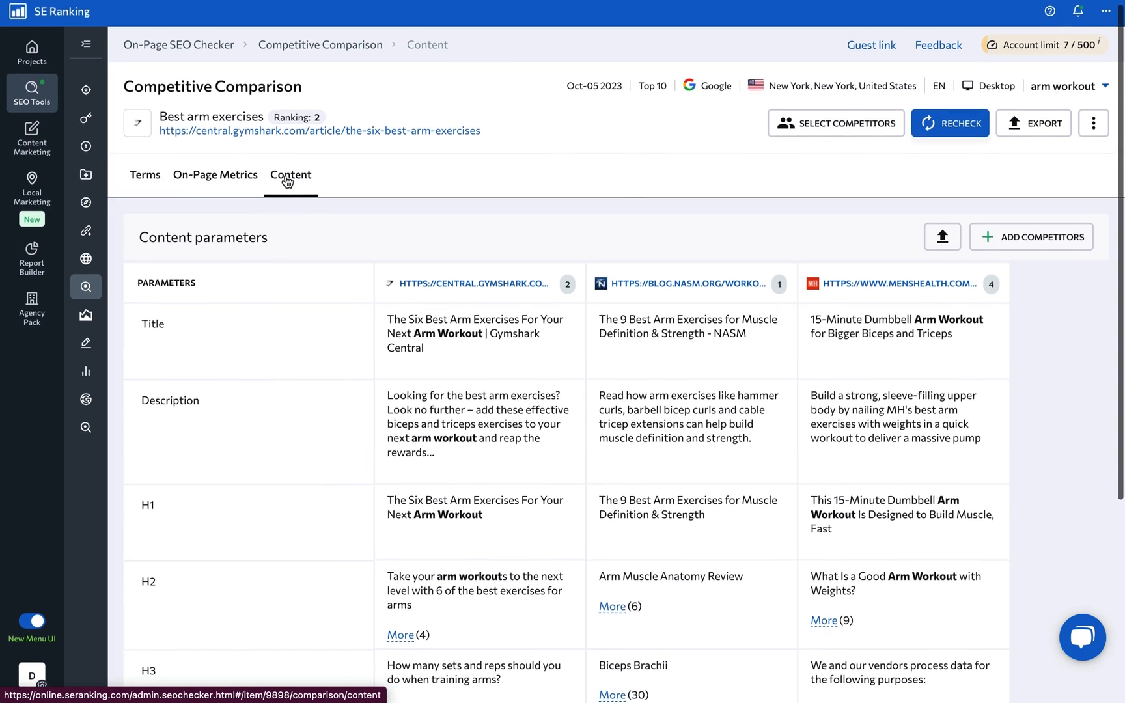
{"action": "scroll", "scroll_direction": "down", "scroll_amount": 3}
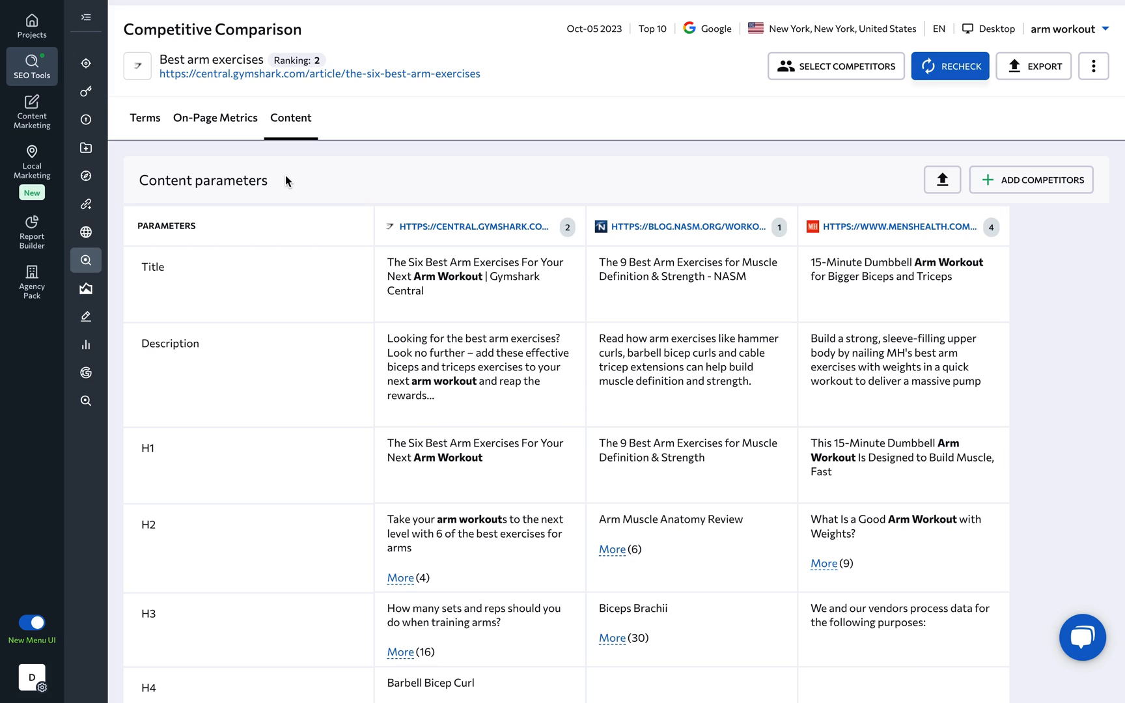
{"action": "mouse_move", "coordinate": [86, 260]}
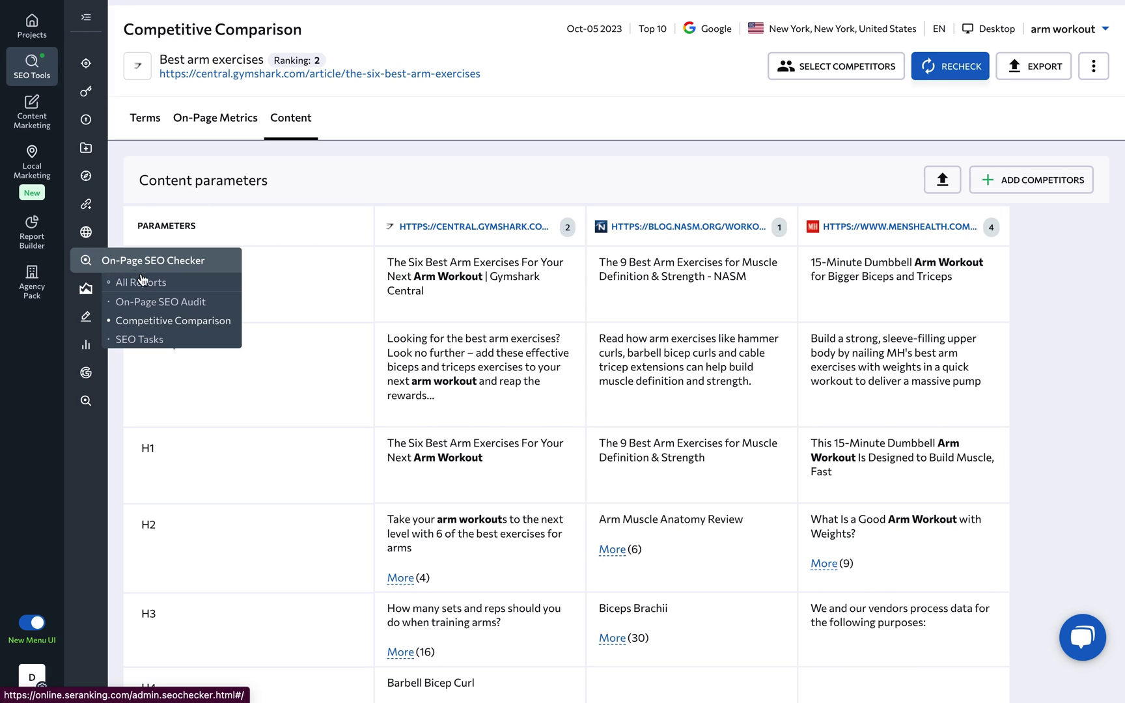
{"action": "mouse_move", "coordinate": [155, 343]}
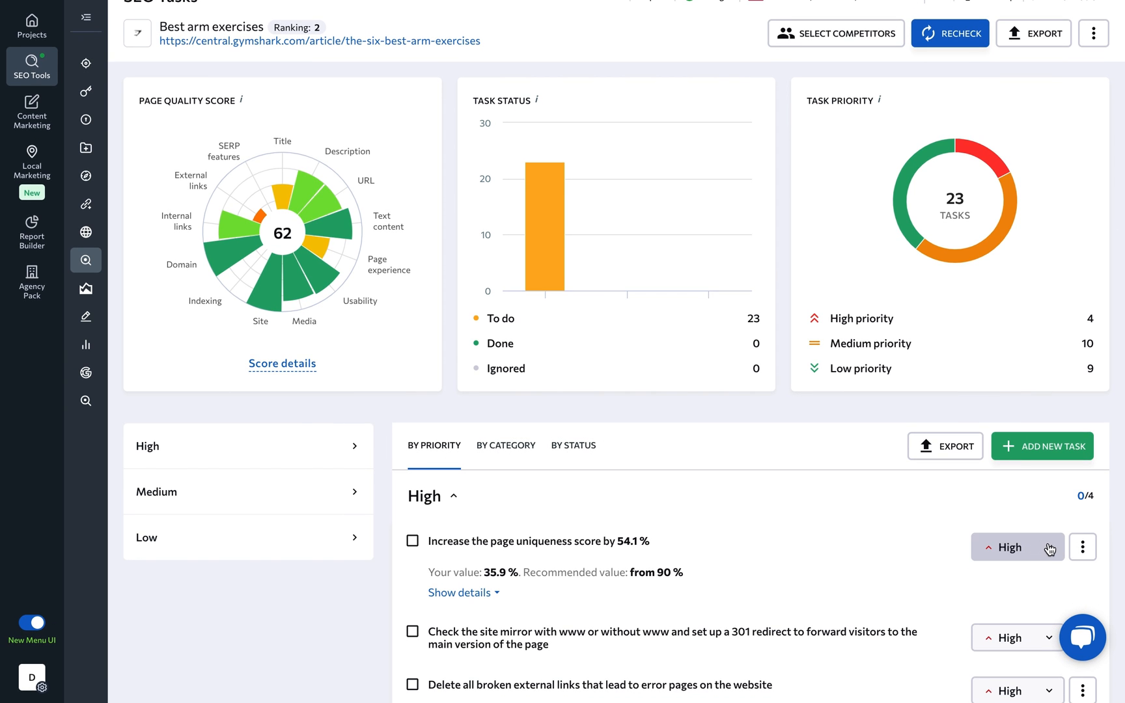
Step: Review the SEO Tasks view with score 62 and 23 to-do tasks by priority
{"action": "left_click", "coordinate": [1082, 547]}
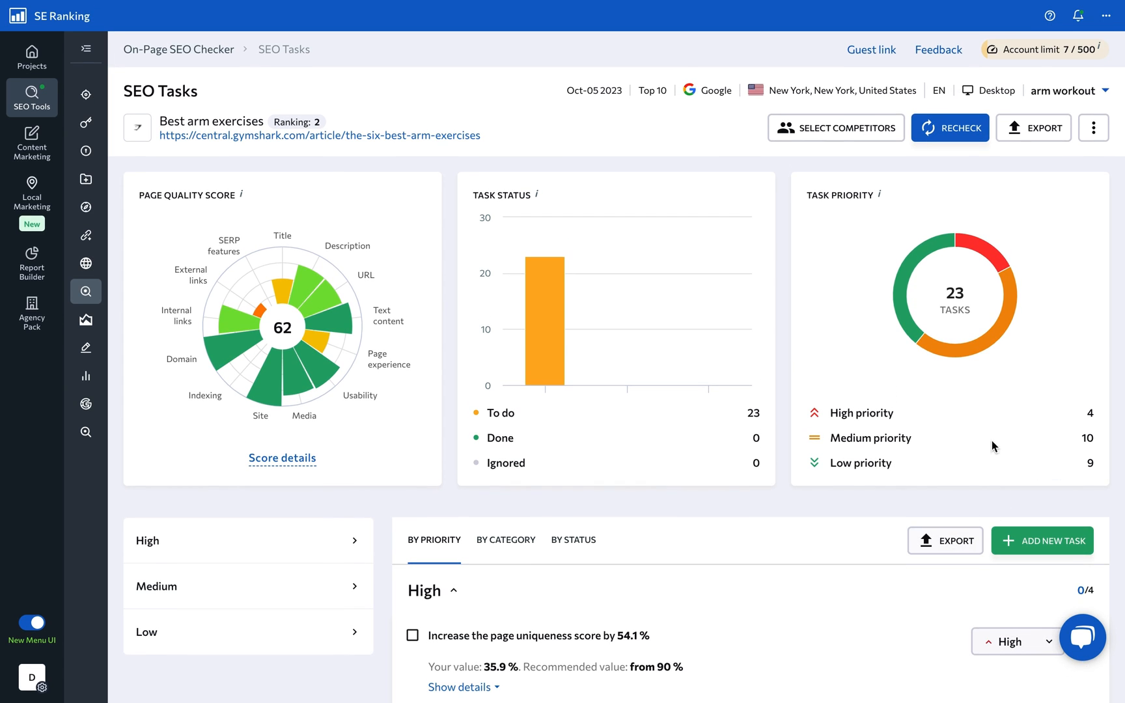
{"action": "mouse_move", "coordinate": [871, 50]}
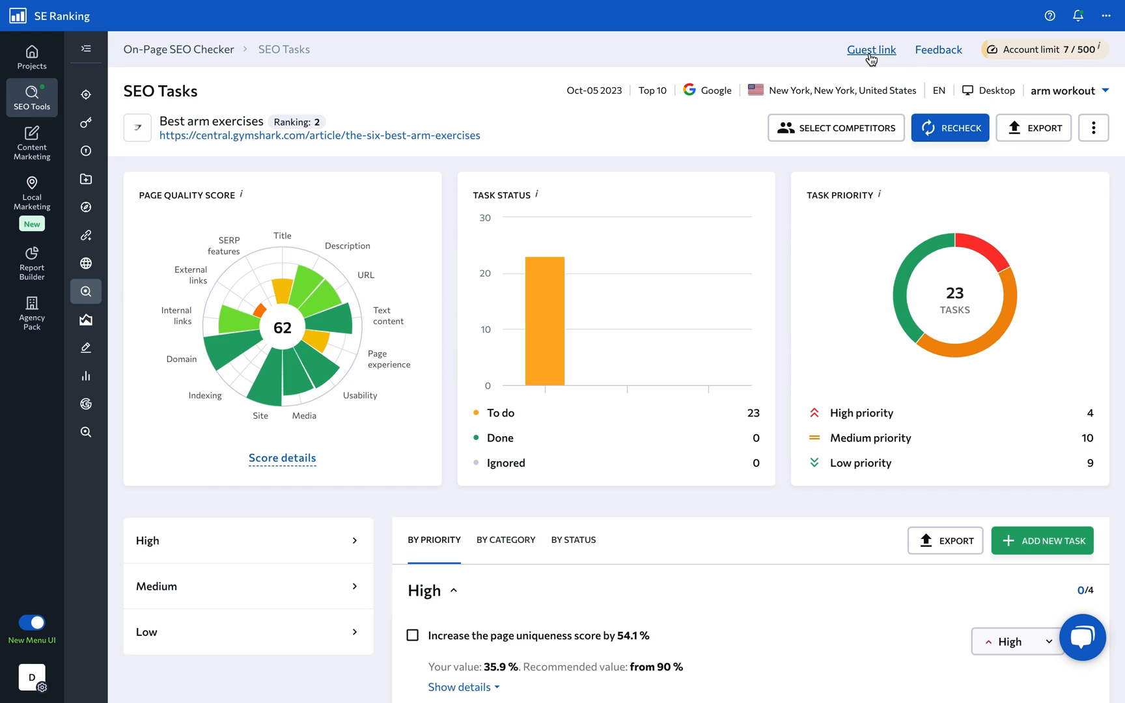